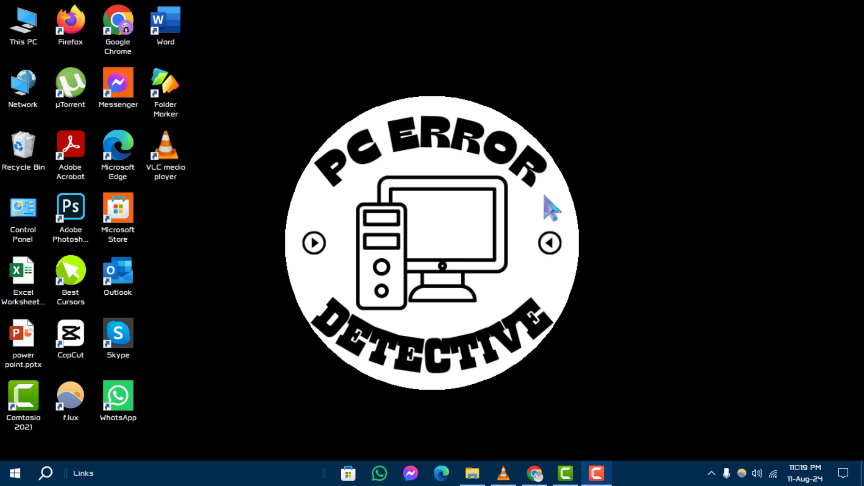
mouse_move(512, 184)
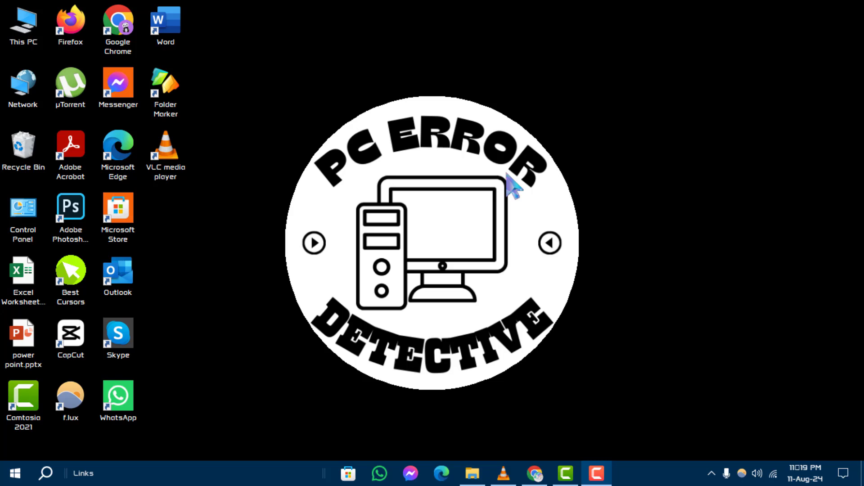
mouse_move(711, 460)
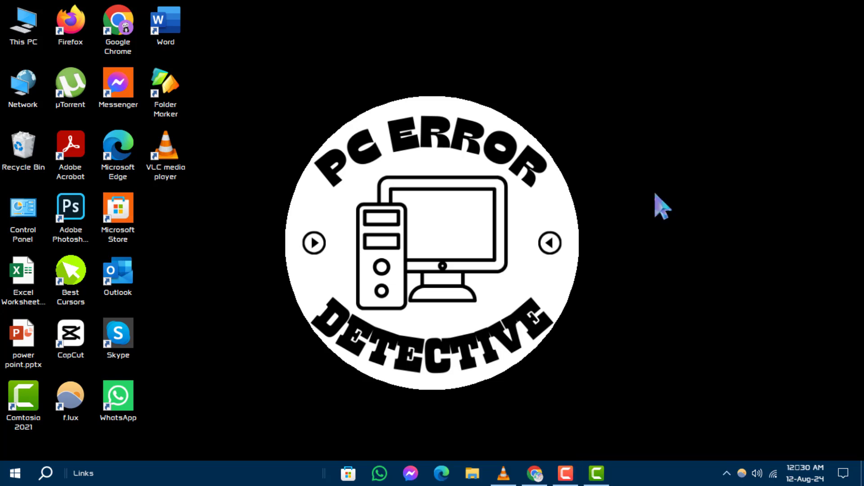
mouse_move(662, 315)
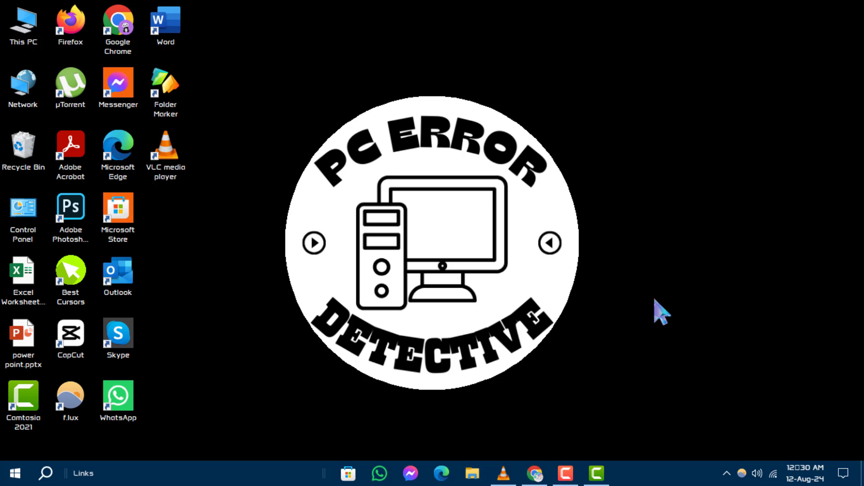
Step: Launch Personalize from the desktop's right-click shortcut menu
right_click(657, 308)
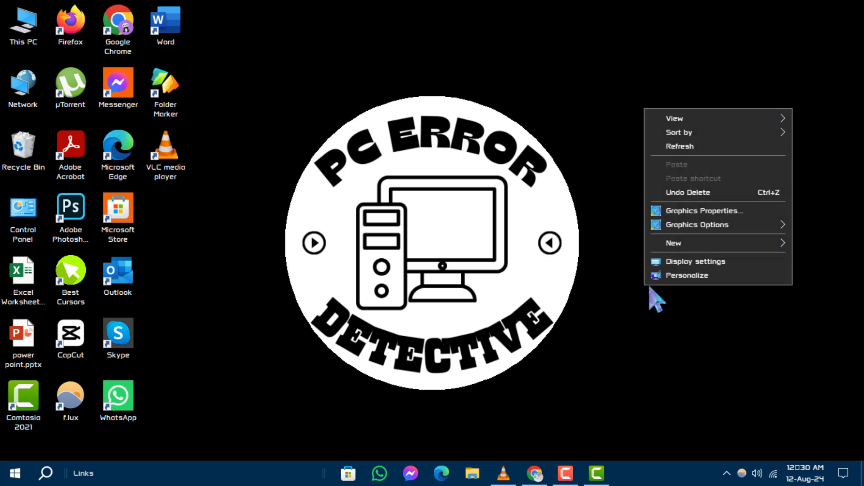
mouse_move(735, 299)
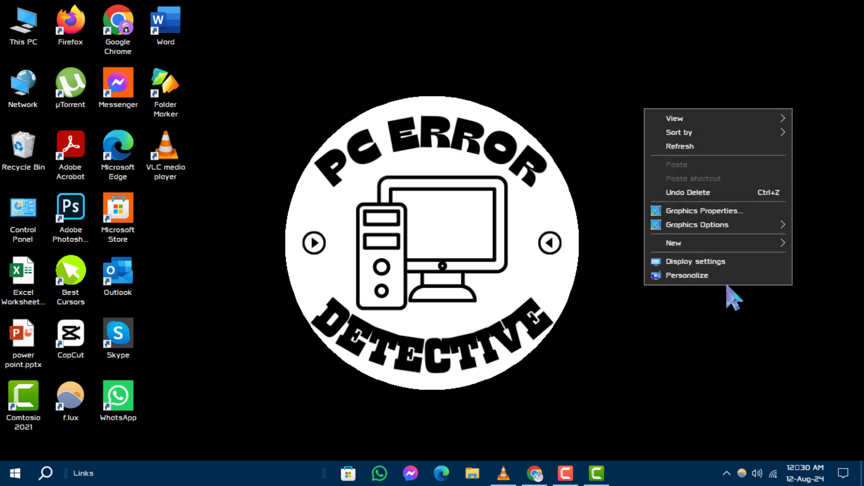
mouse_move(686, 275)
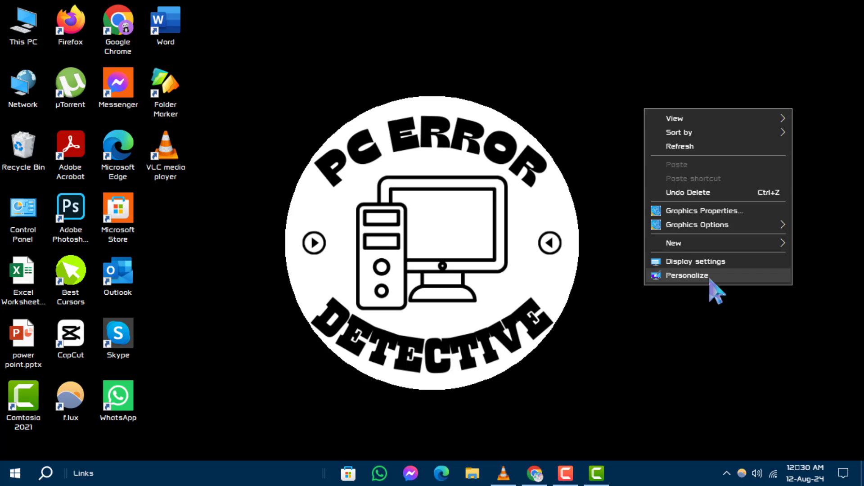
click(687, 276)
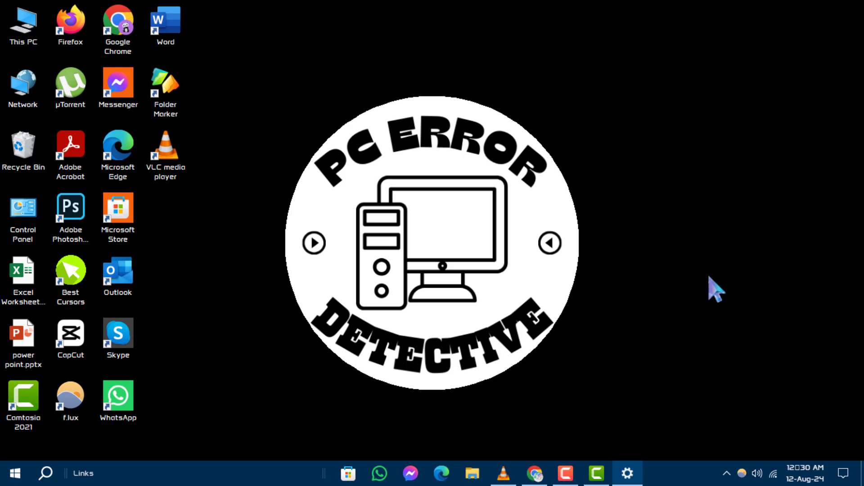
Step: Review the Background page's Choose your picture thumbnails, including PC Error Detective
click(627, 473)
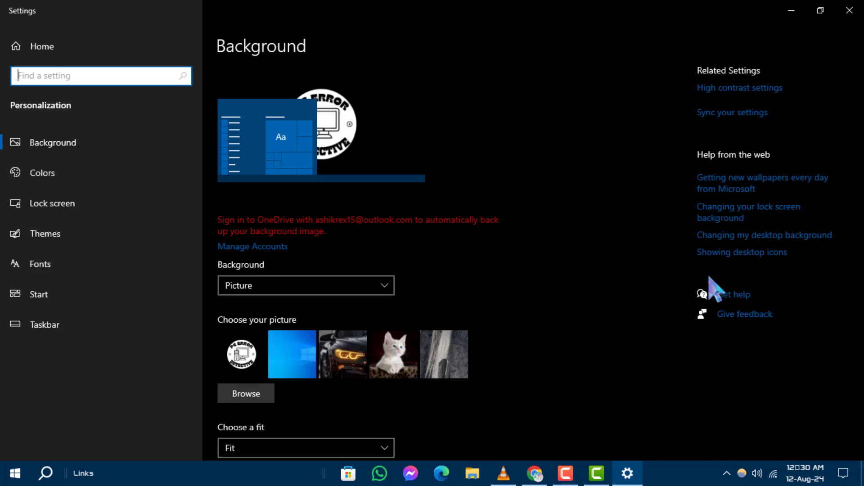
mouse_move(55, 172)
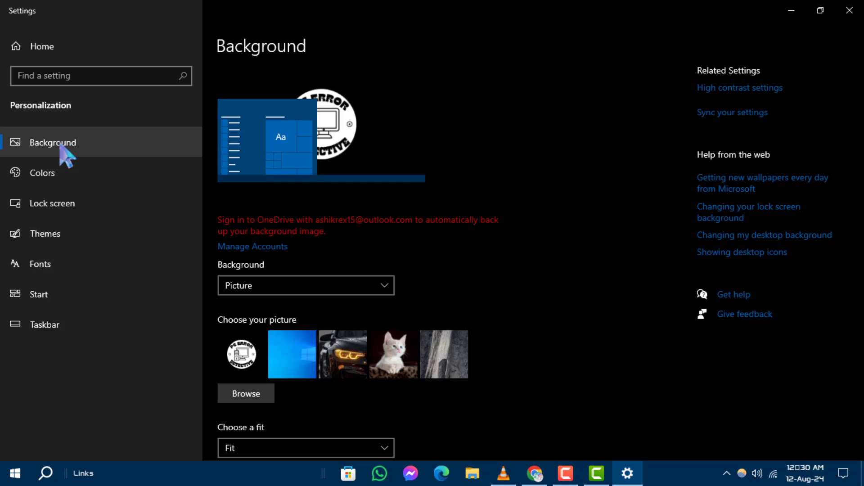
mouse_move(478, 322)
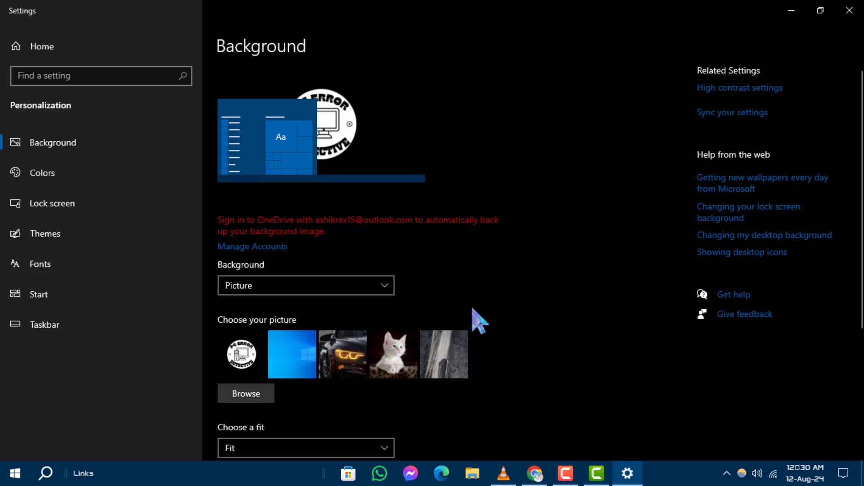
scroll(down, 3)
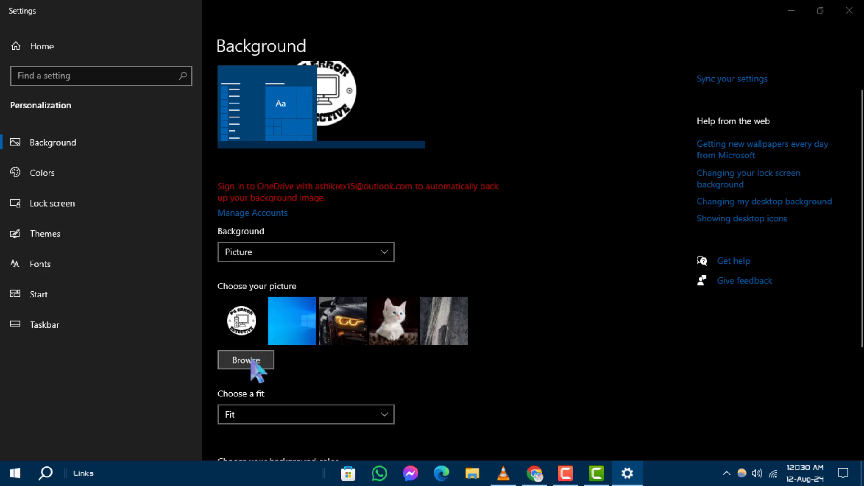
Step: Browse to PC Error Detective.jpg in the download folder, delete it, and dismiss the Open dialog
click(246, 360)
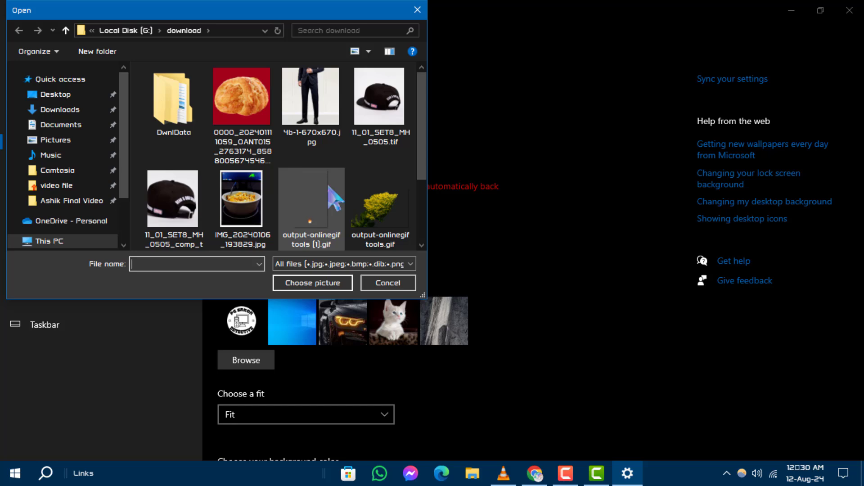
scroll(down, 3)
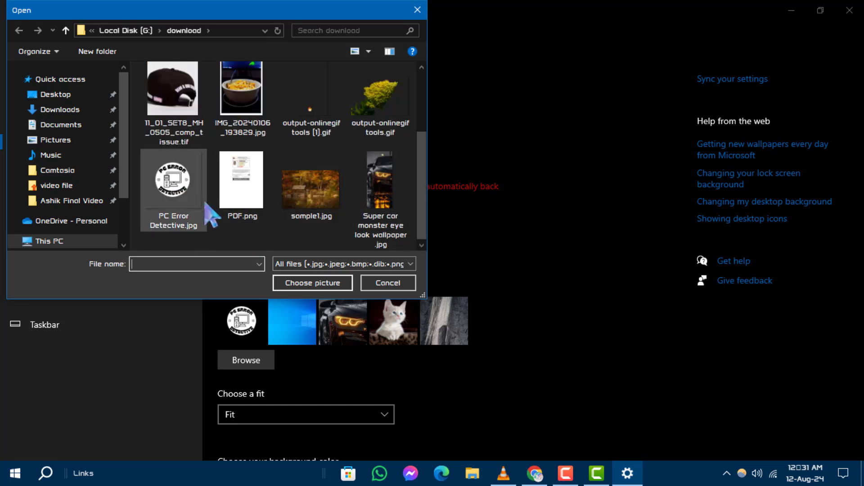
click(173, 180)
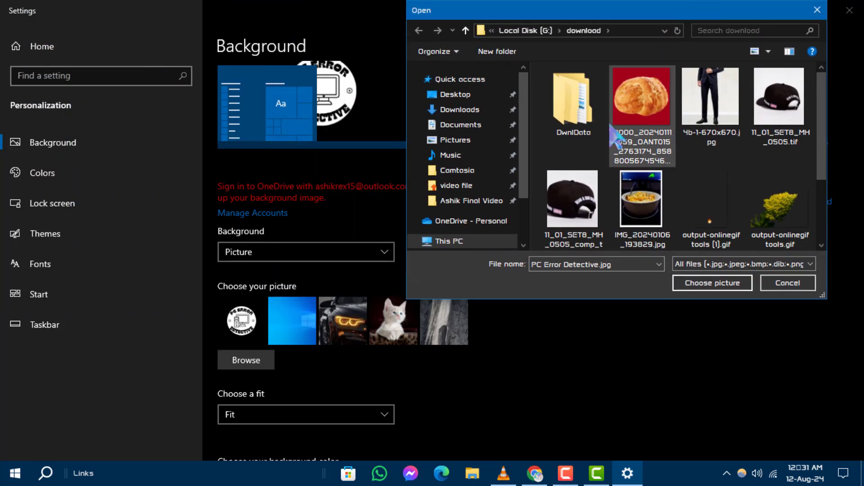
scroll(down, 3)
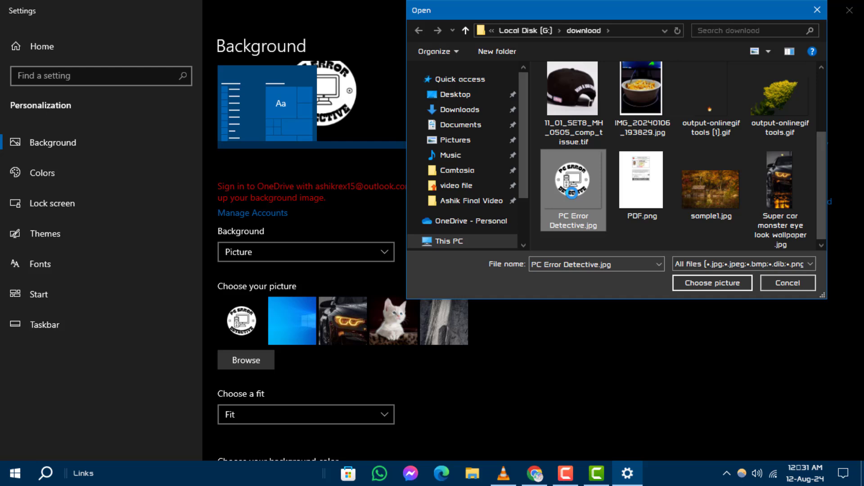
scroll(down, 3)
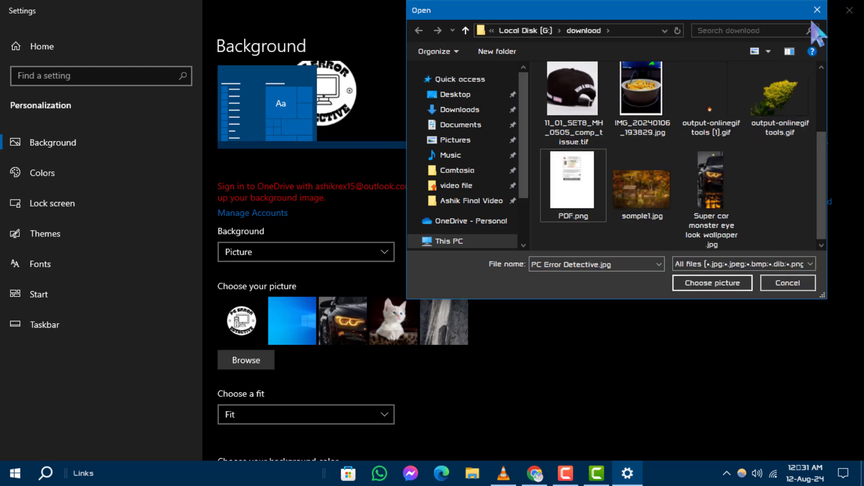
click(787, 282)
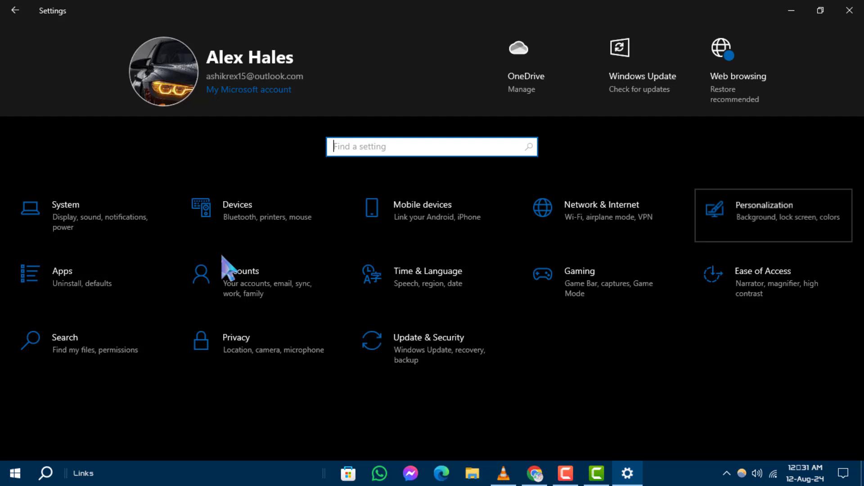
Step: Reopen Personalization and confirm PC Error Detective is gone from the picture choices
click(763, 215)
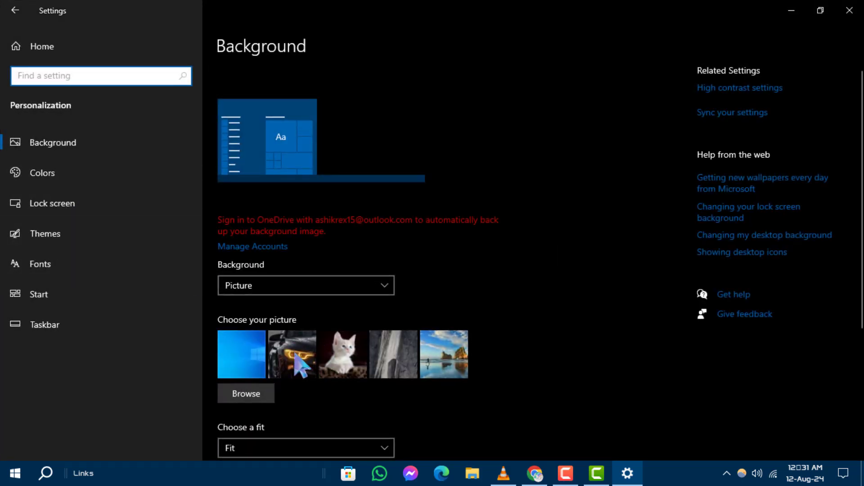